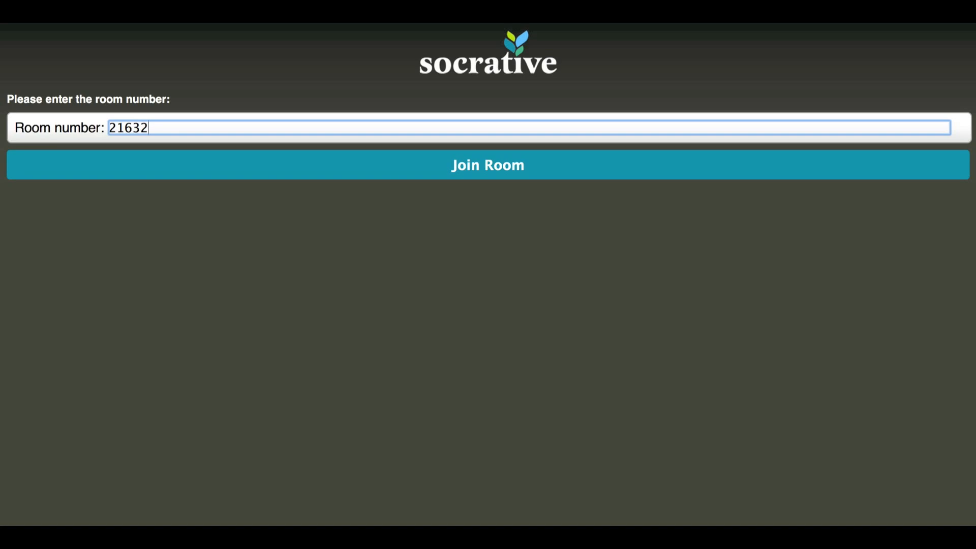
# Step: Join room number 21632 from the Room number field
pyautogui.click(487, 165)
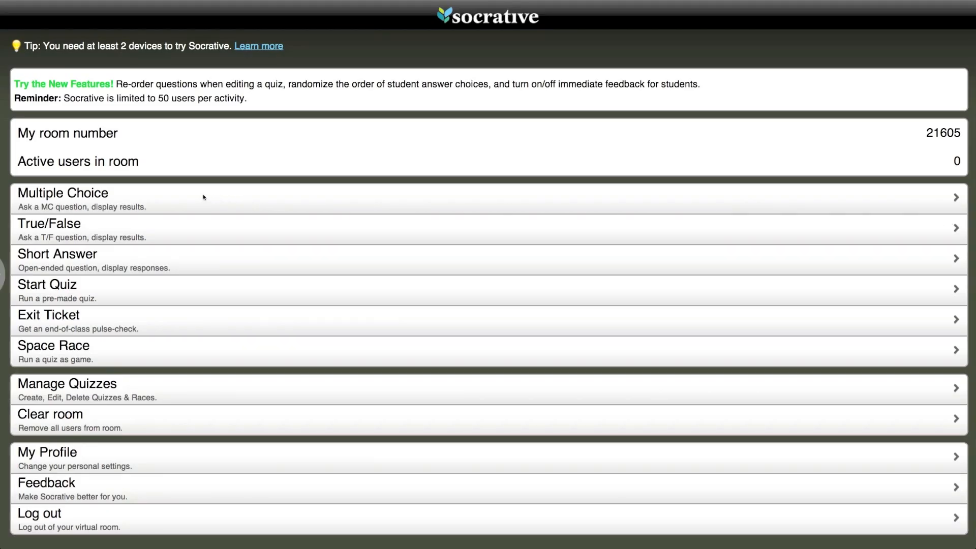
pyautogui.moveTo(181, 229)
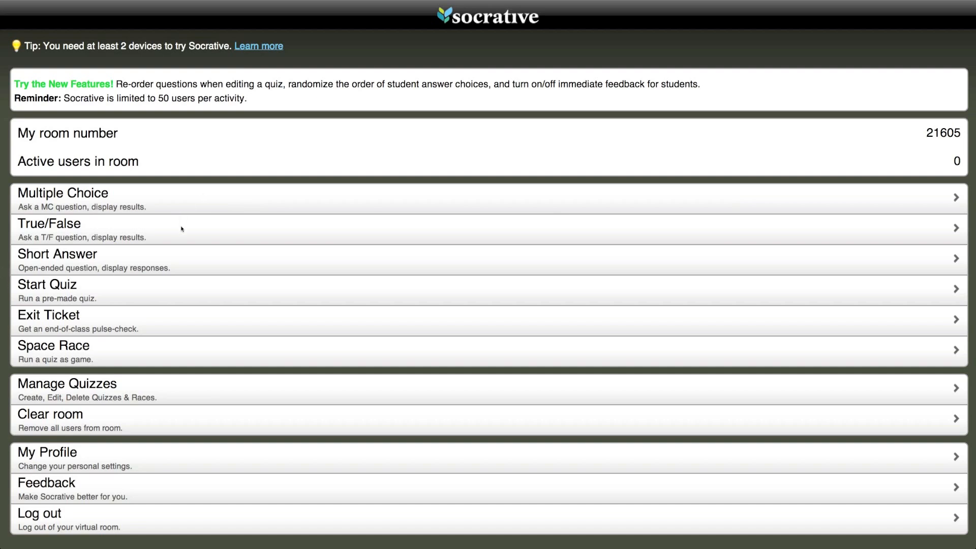
pyautogui.moveTo(192, 262)
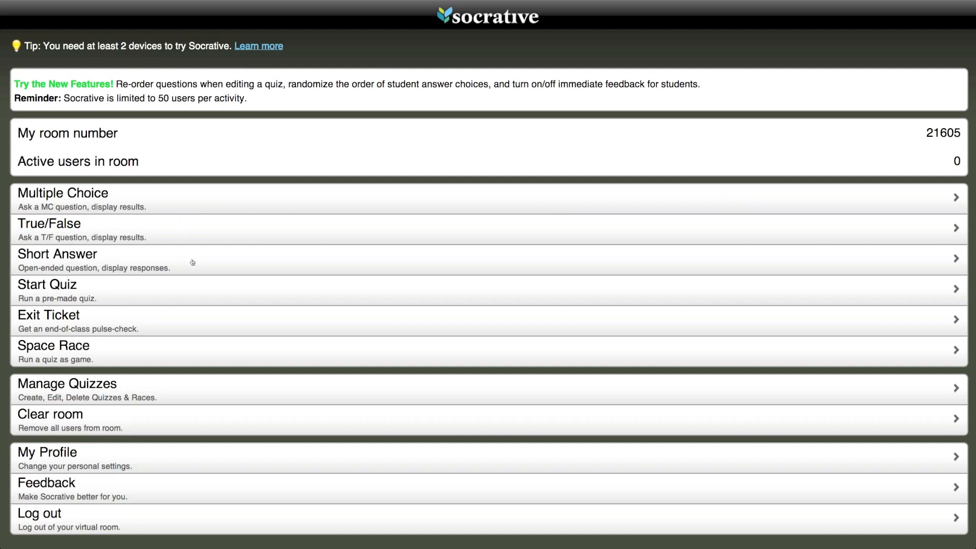
pyautogui.moveTo(177, 288)
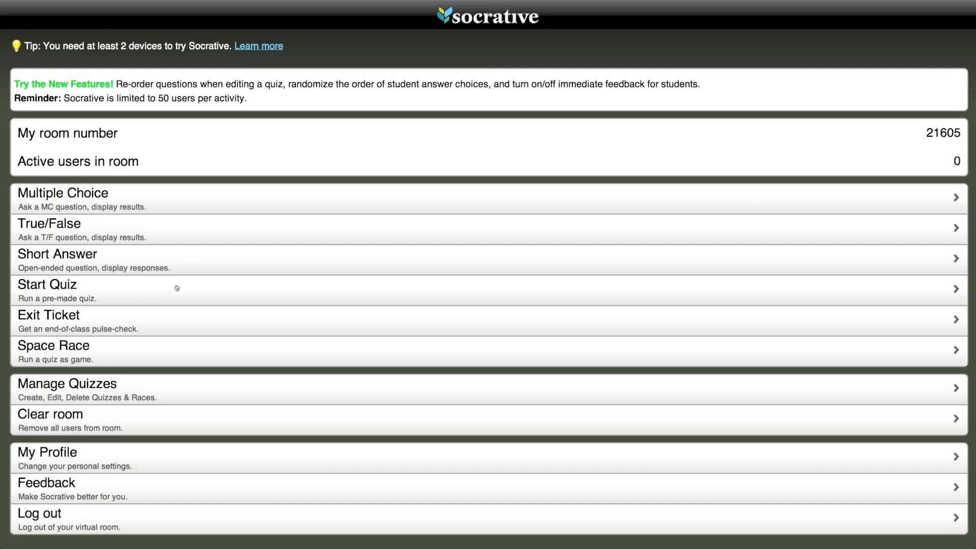
pyautogui.moveTo(149, 349)
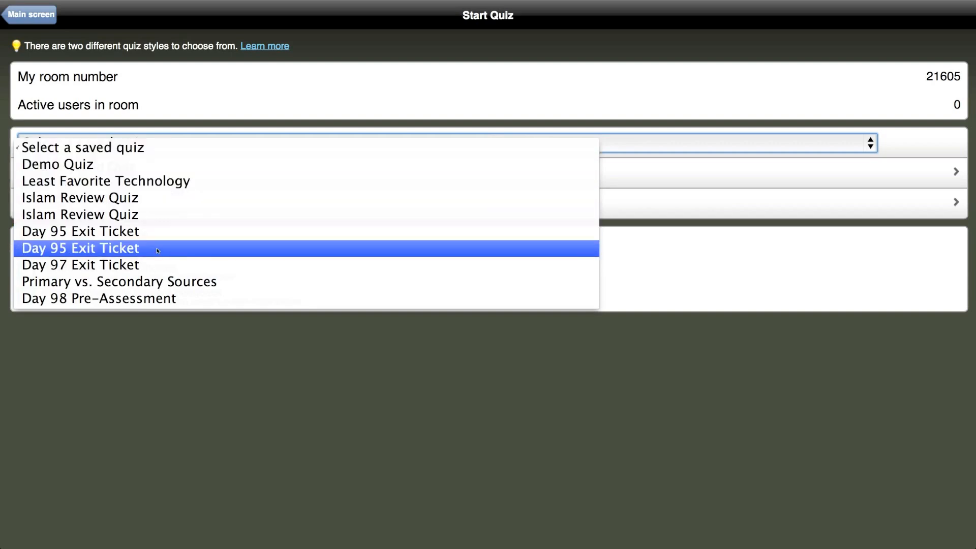
# Step: Choose the Day 95 Exit Ticket quiz from the saved-quiz list on Start Quiz
pyautogui.click(29, 14)
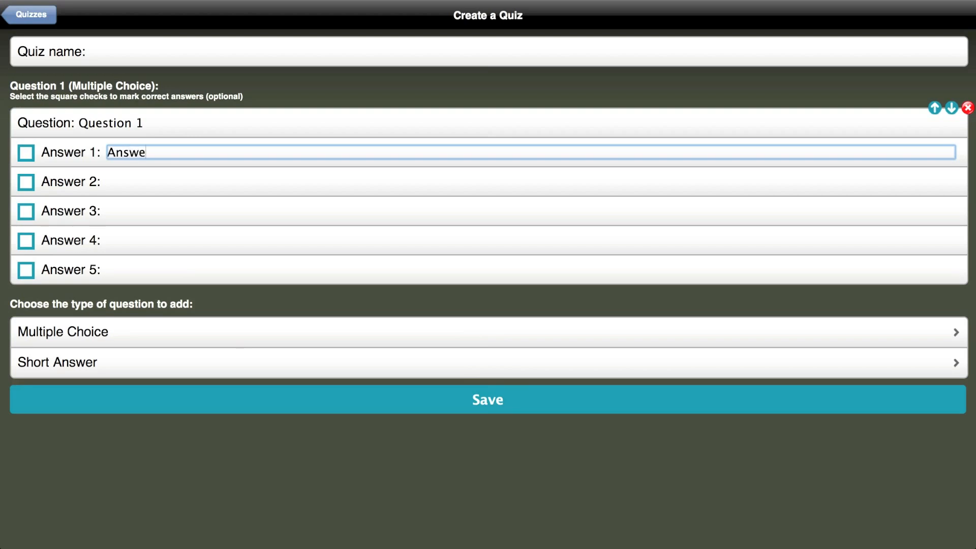
# Step: Begin a new quiz from Manage Quizzes with Question 1 as multiple choice
pyautogui.click(28, 14)
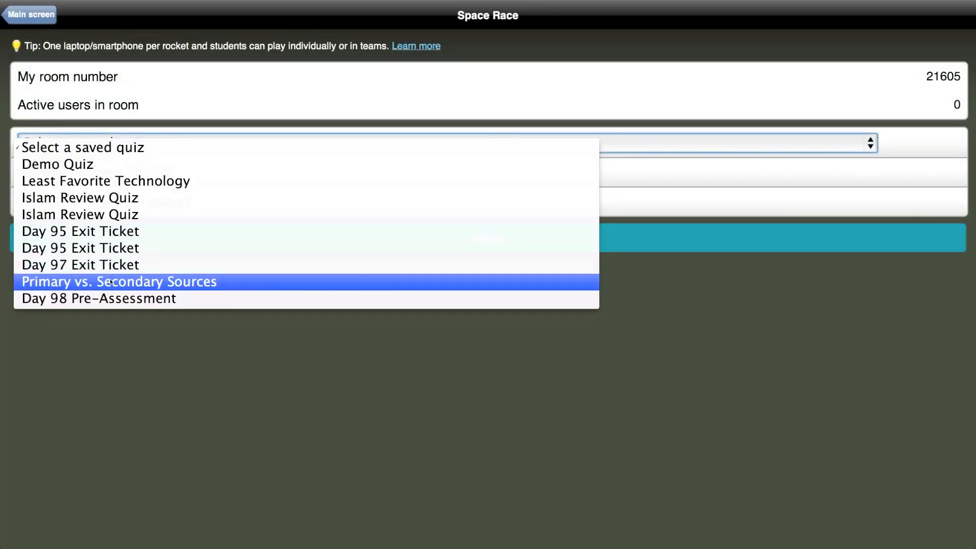
# Step: Run Space Race on Primary vs. Secondary Sources with 10 teams
pyautogui.click(118, 282)
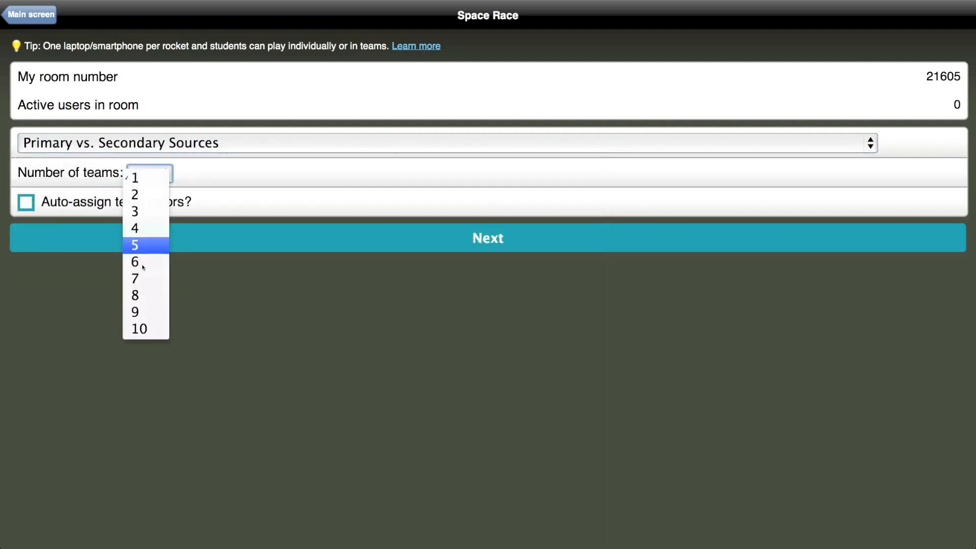
pyautogui.click(139, 328)
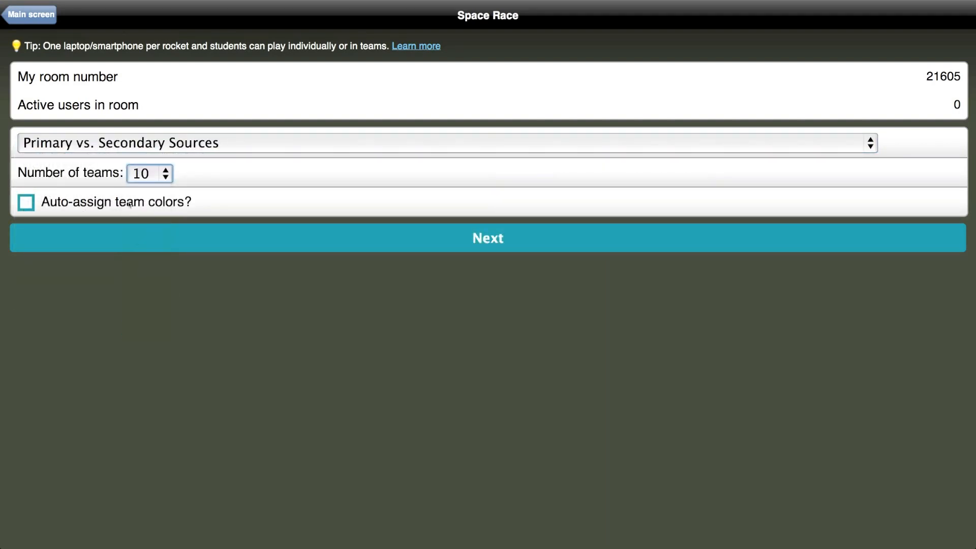